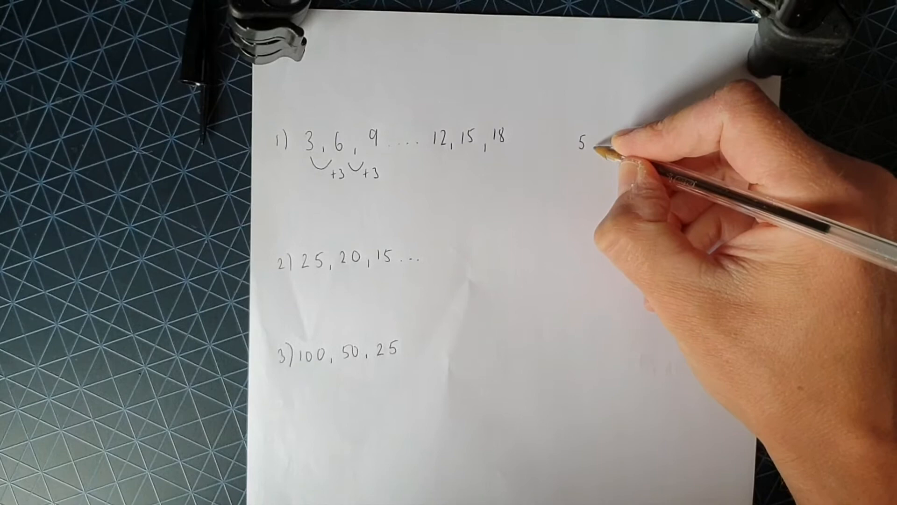
{"action": "type", "text": ","}
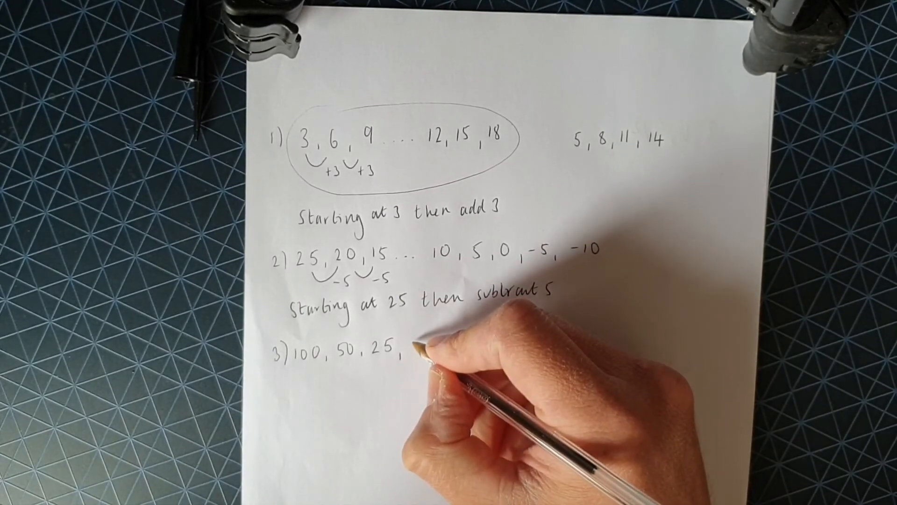
{"action": "type", "text": "12.5"}
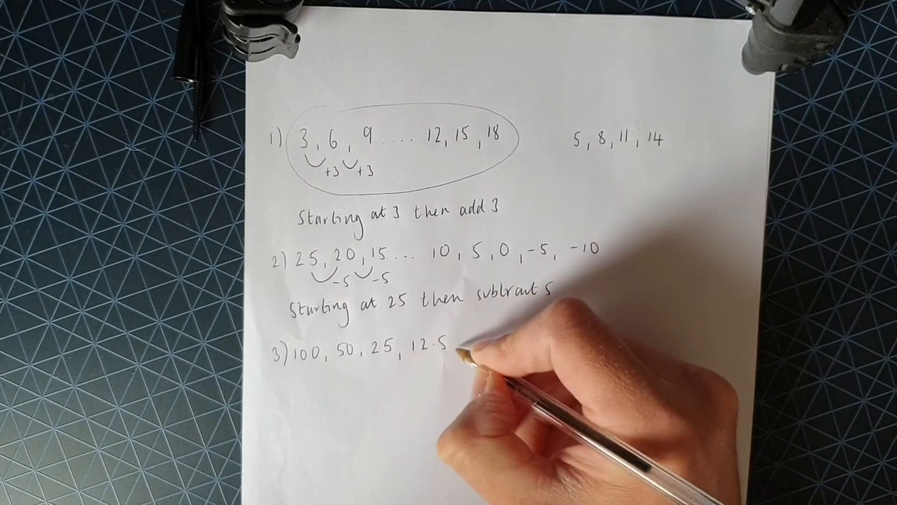
{"action": "type", "text": "6.25, 3.125"}
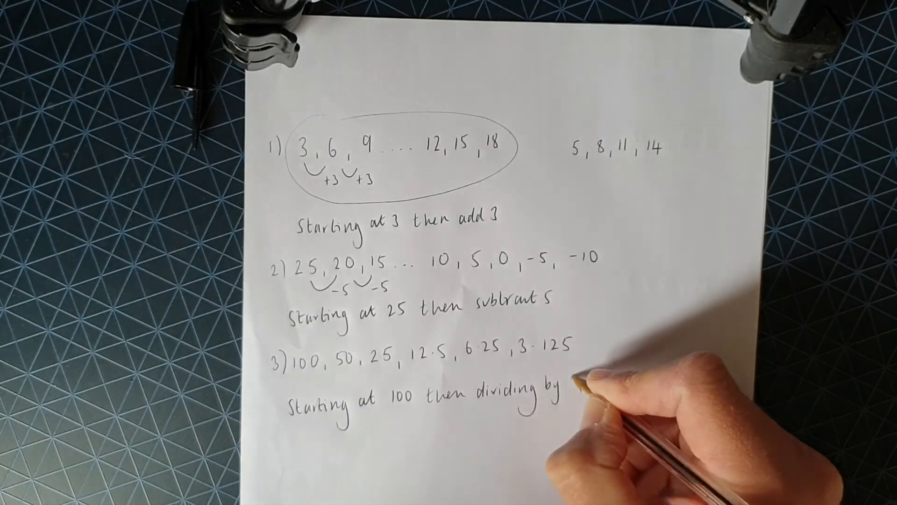
{"action": "type", "text": "2."}
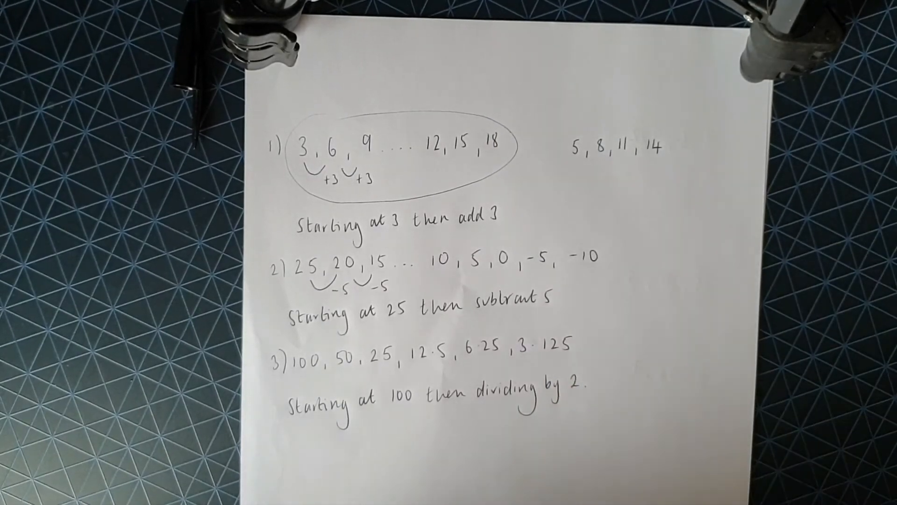